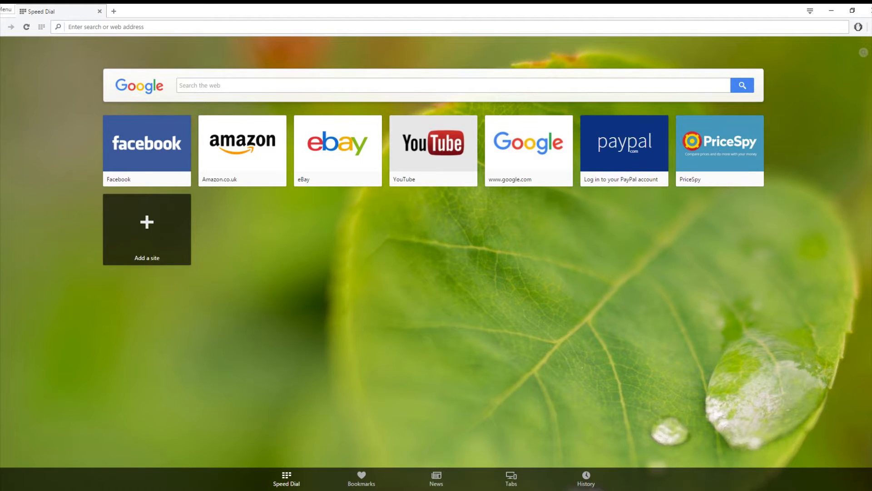
{"action": "type", "text": "https://mcreator.pylo.co"}
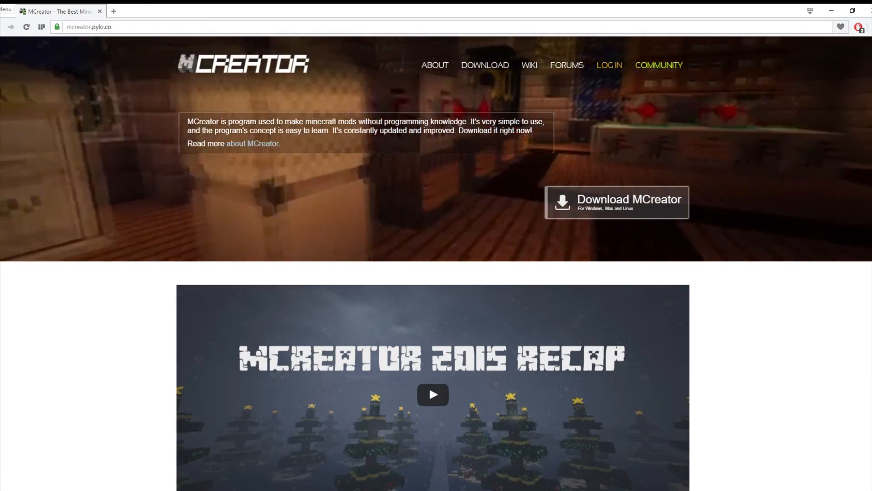
{"action": "scroll", "scroll_direction": "down", "scroll_amount": 3}
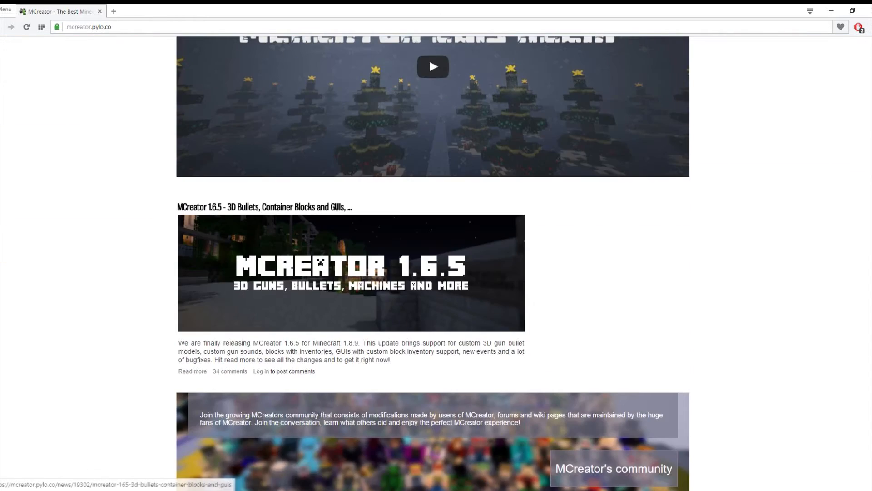
{"action": "scroll", "scroll_direction": "down", "scroll_amount": 3}
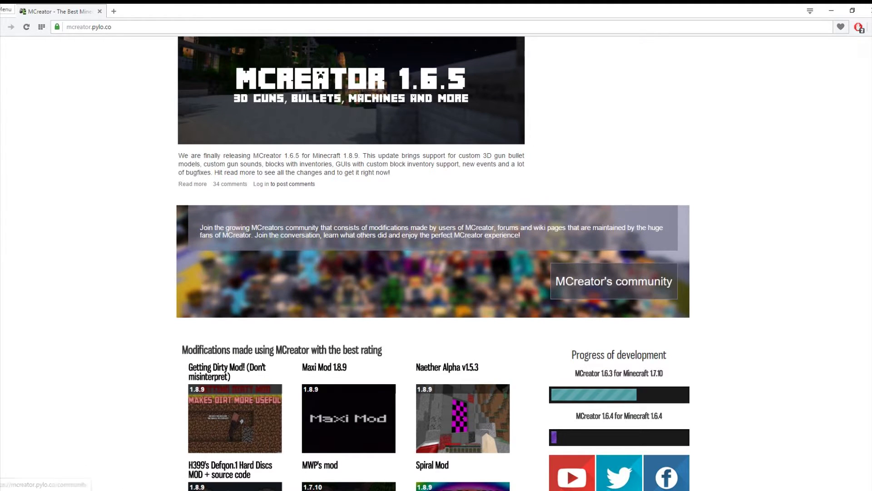
{"action": "scroll", "scroll_direction": "down", "scroll_amount": 3}
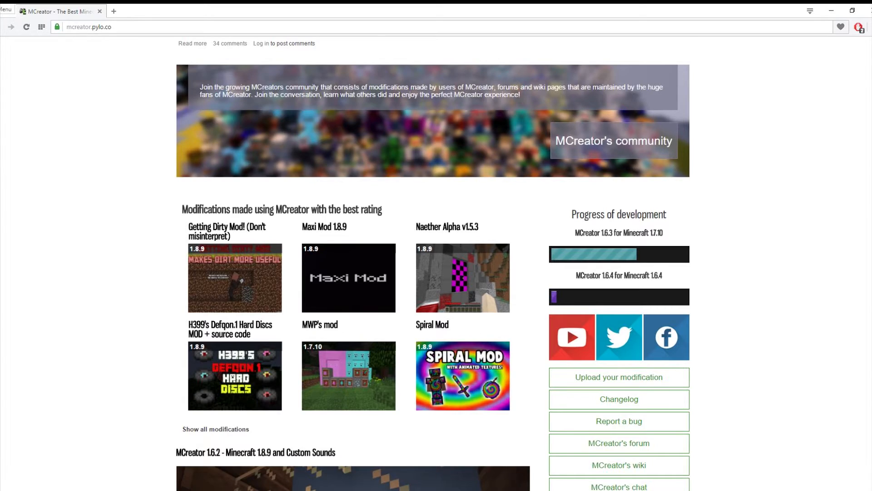
{"action": "scroll", "scroll_direction": "down", "scroll_amount": 3}
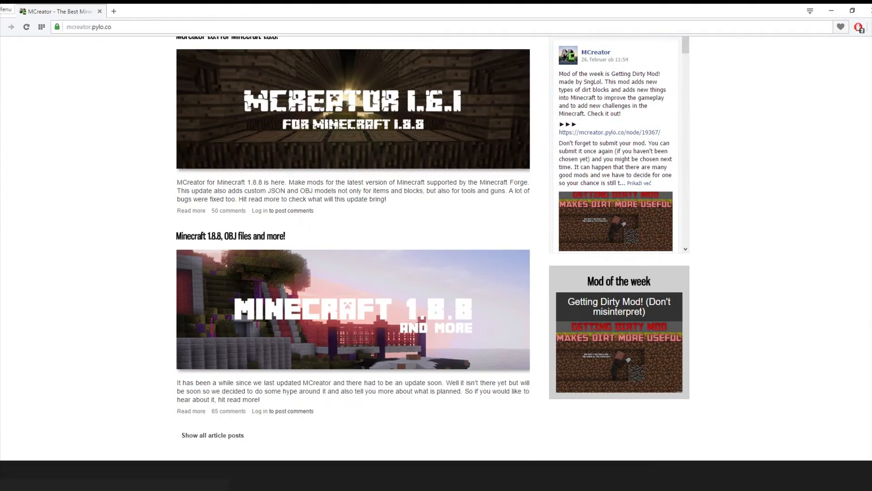
{"action": "scroll", "scroll_direction": "up", "scroll_amount": 3}
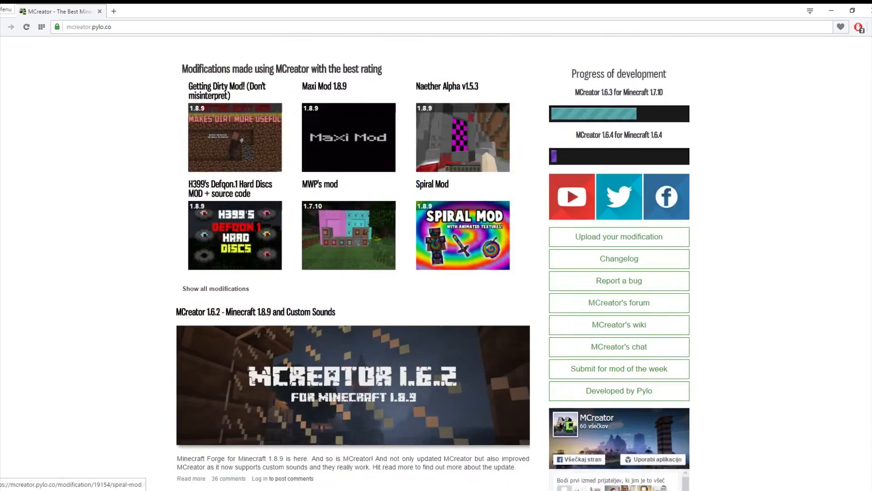
{"action": "scroll", "scroll_direction": "up", "scroll_amount": 3}
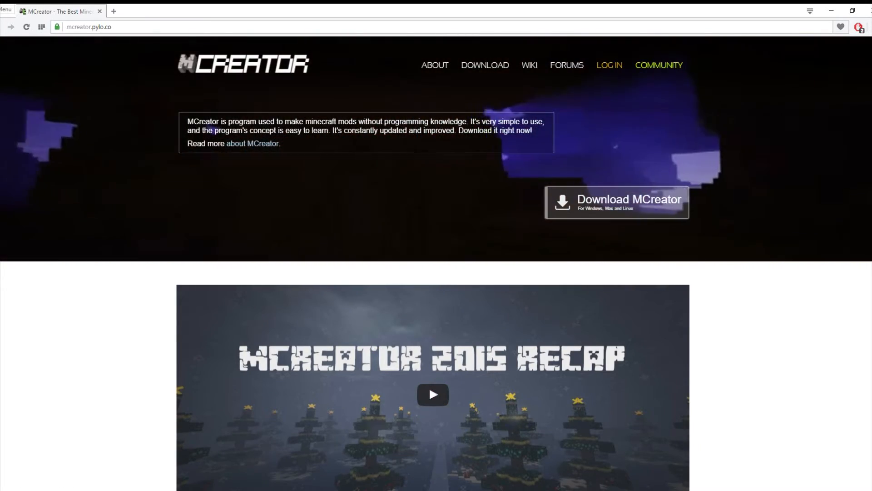
From the DOWNLOAD section, open the download page for 1.6.5 [1.8.9]
{"action": "left_click", "coordinate": [616, 202]}
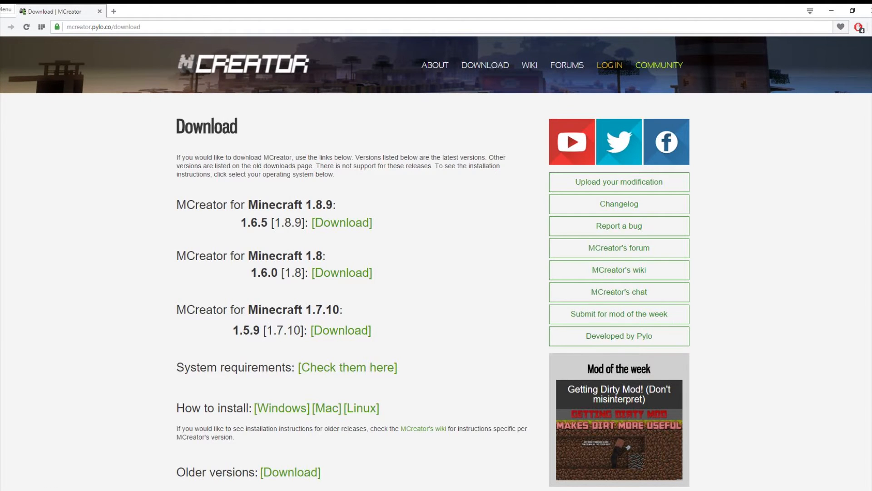
{"action": "mouse_move", "coordinate": [341, 226]}
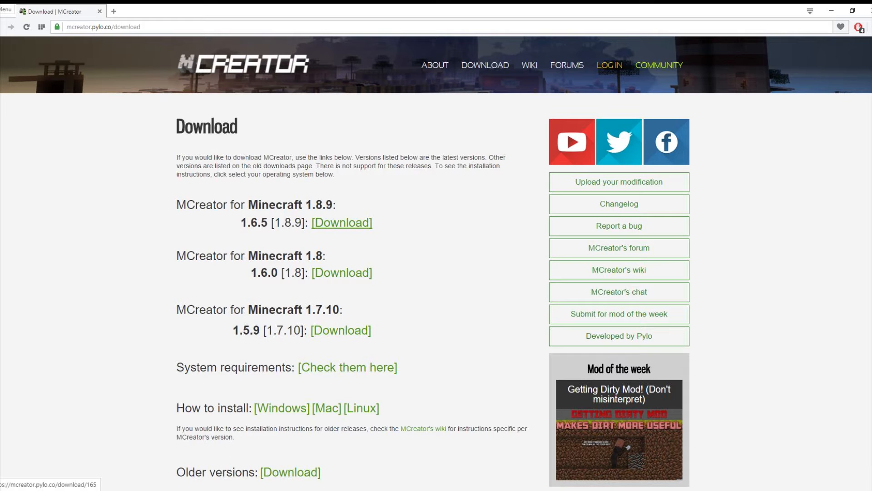
{"action": "scroll", "scroll_direction": "down", "scroll_amount": 3}
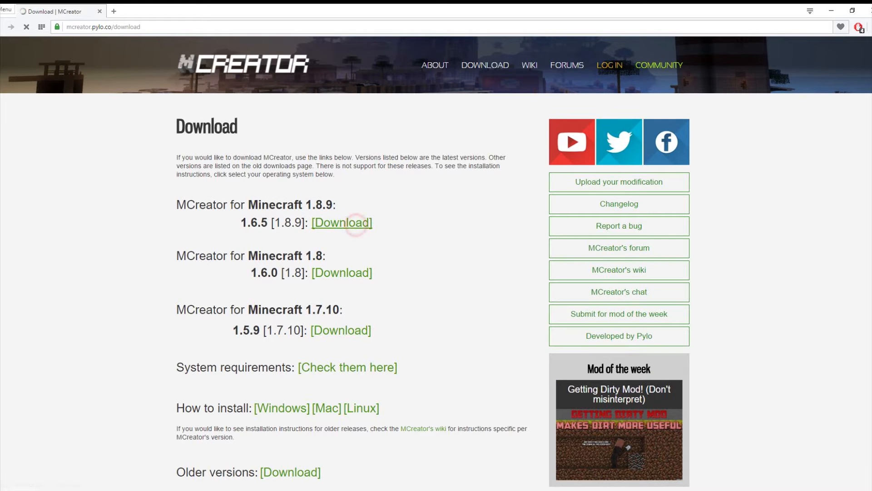
{"action": "left_click", "coordinate": [341, 223]}
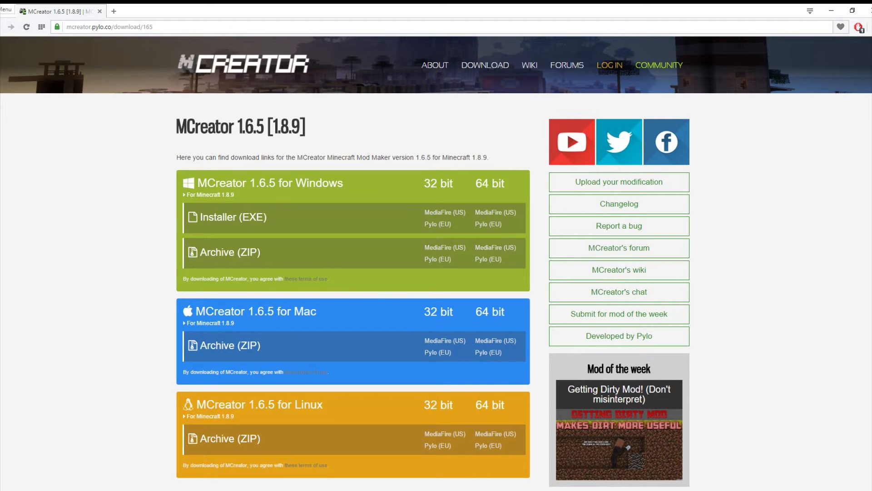
{"action": "double_click", "coordinate": [319, 183]}
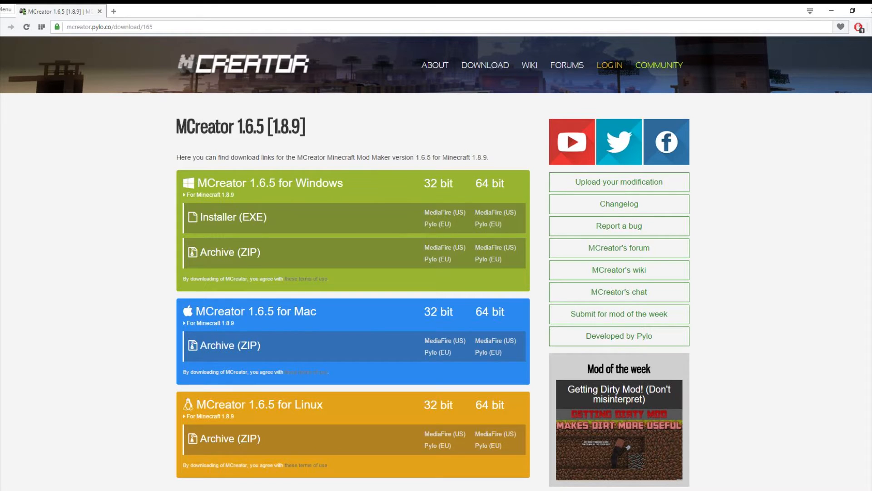
{"action": "mouse_move", "coordinate": [490, 183]}
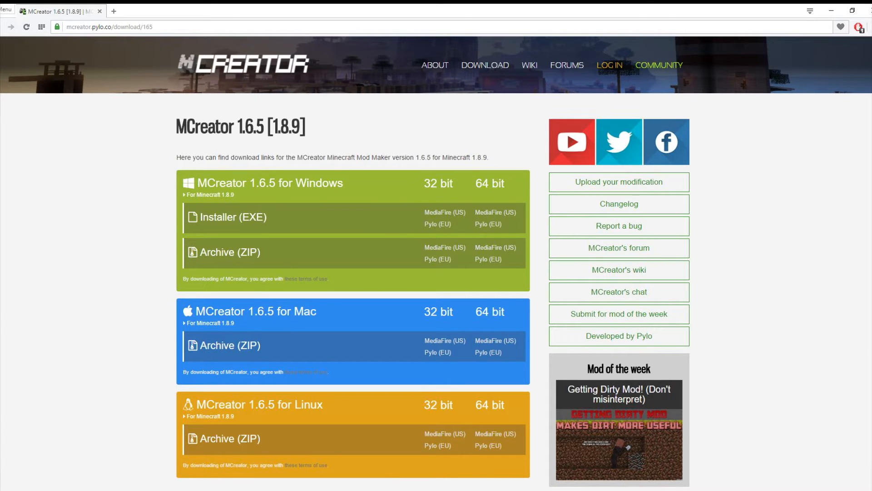
{"action": "scroll", "scroll_direction": "down", "scroll_amount": 3}
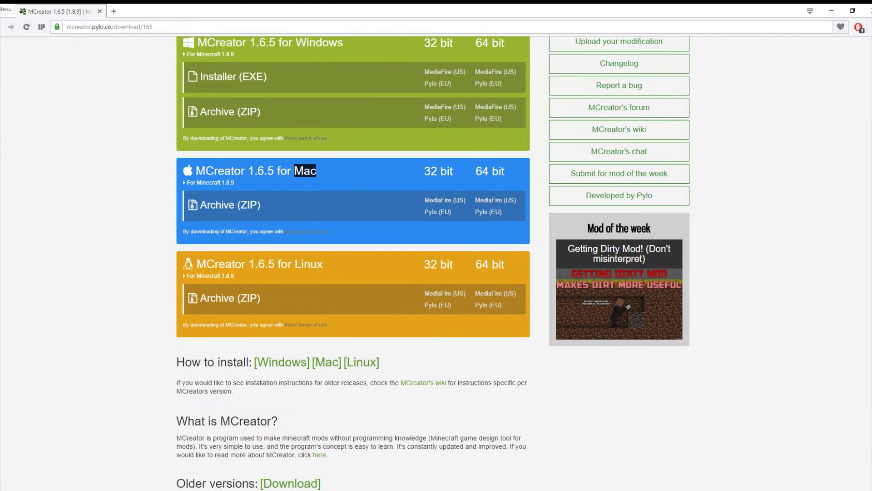
{"action": "scroll", "scroll_direction": "up", "scroll_amount": 3}
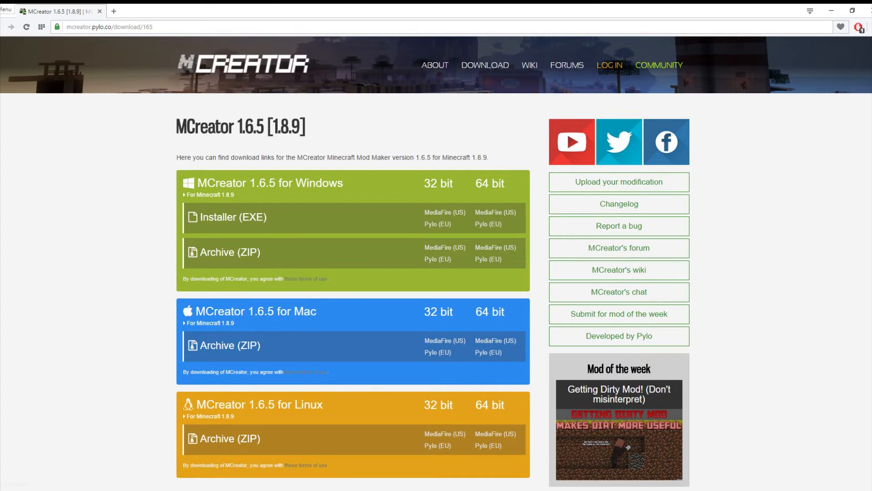
{"action": "mouse_move", "coordinate": [488, 224]}
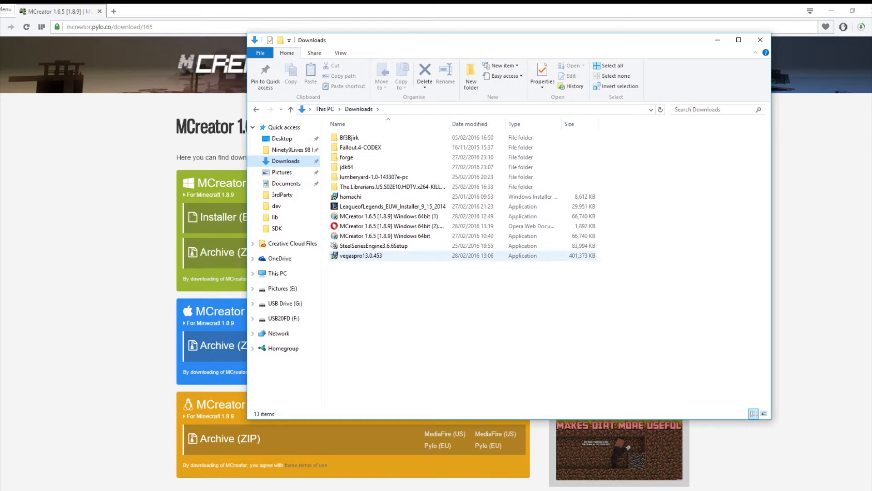
Run the MCreator 1.6.5 Windows 64bit installer from Downloads into C:\Pylo\MCreator165
{"action": "left_click", "coordinate": [384, 236]}
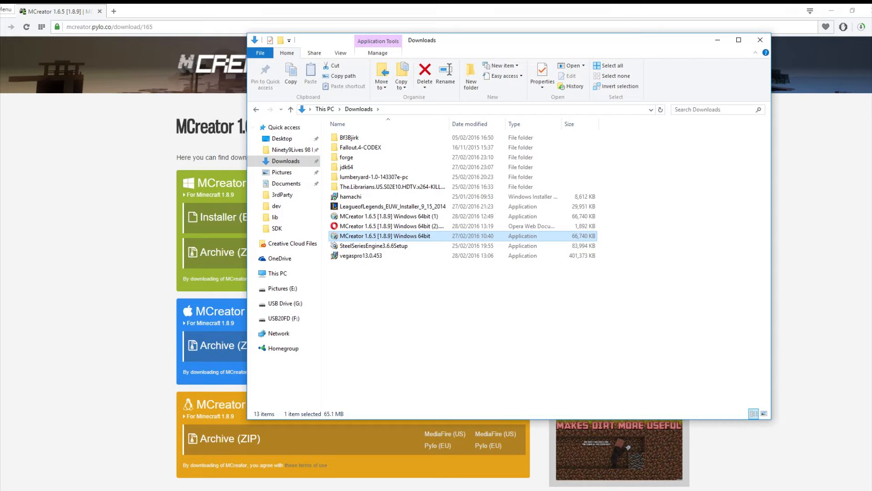
{"action": "double_click", "coordinate": [382, 236]}
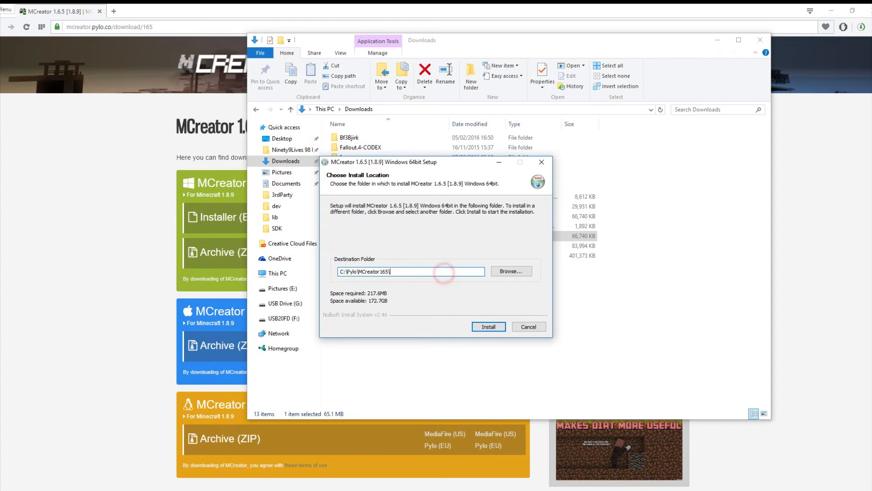
{"action": "triple_click", "coordinate": [410, 272]}
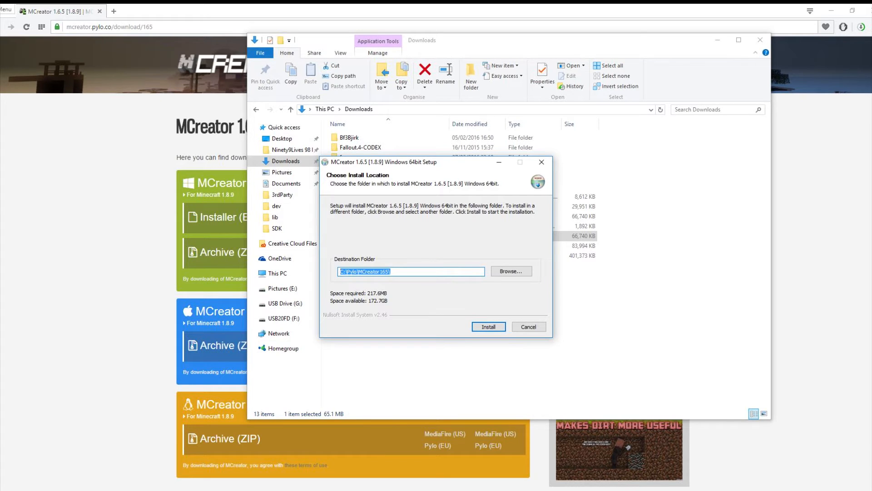
{"action": "left_click", "coordinate": [488, 326]}
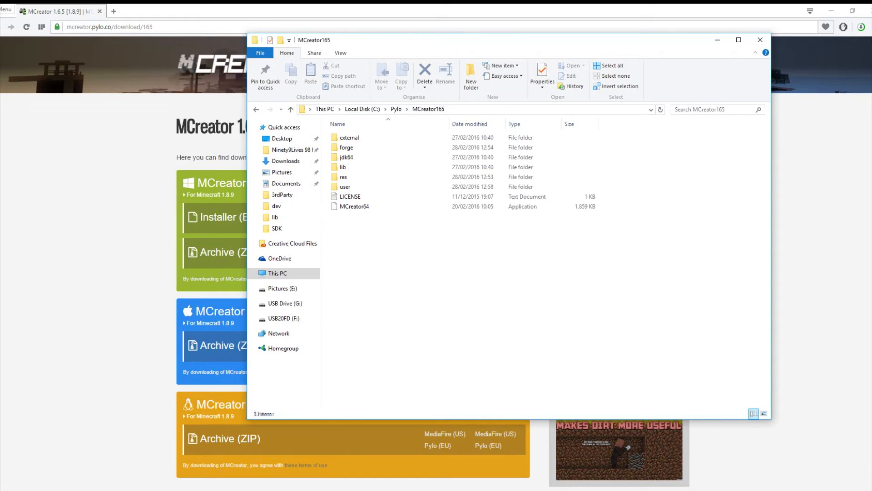
Create a shortcut to the MCreator64 application in the install folder
{"action": "left_click", "coordinate": [354, 206]}
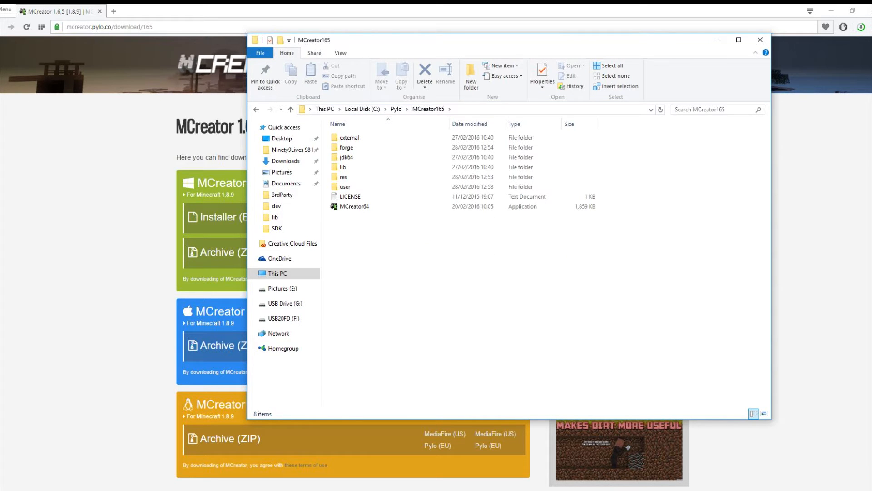
{"action": "left_click", "coordinate": [355, 206]}
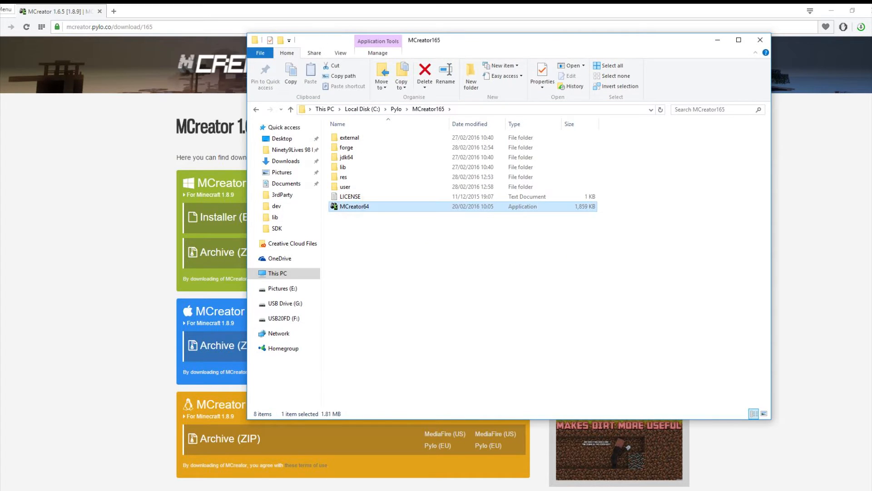
{"action": "right_click", "coordinate": [354, 206]}
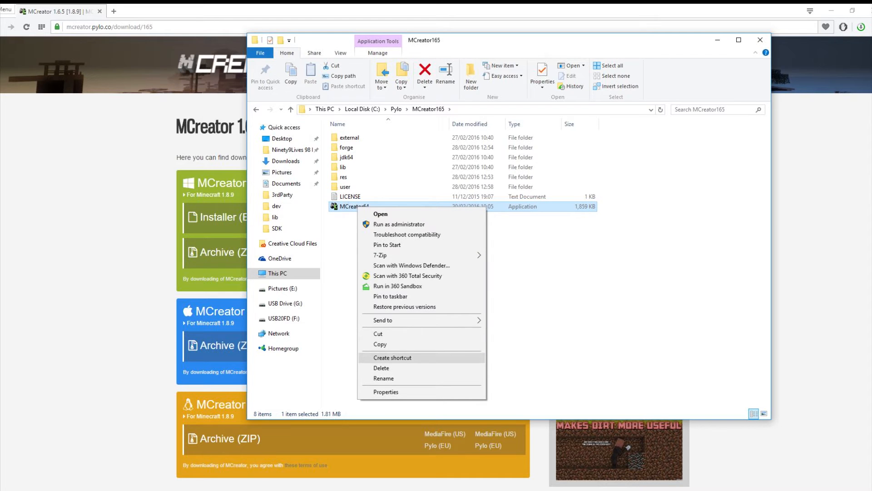
{"action": "left_click", "coordinate": [392, 357]}
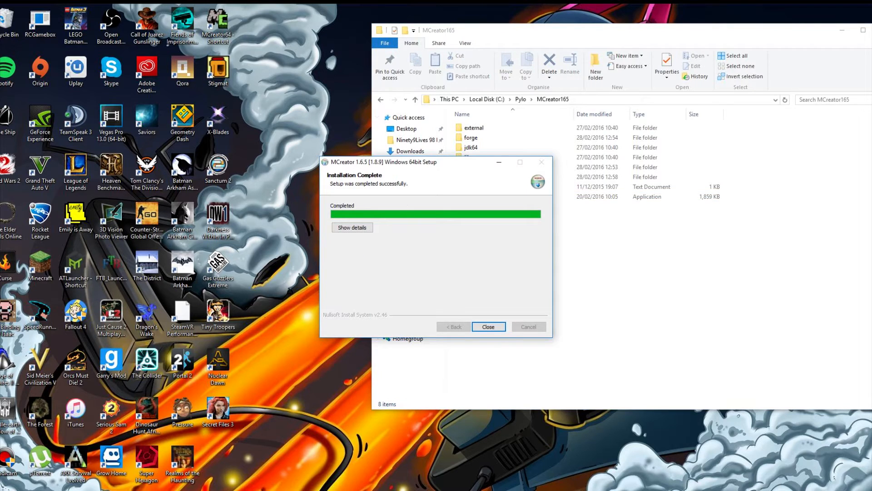
Close the Installation Complete dialog and launch MCreator64 from the MCreator165 folder
{"action": "left_click", "coordinate": [488, 327]}
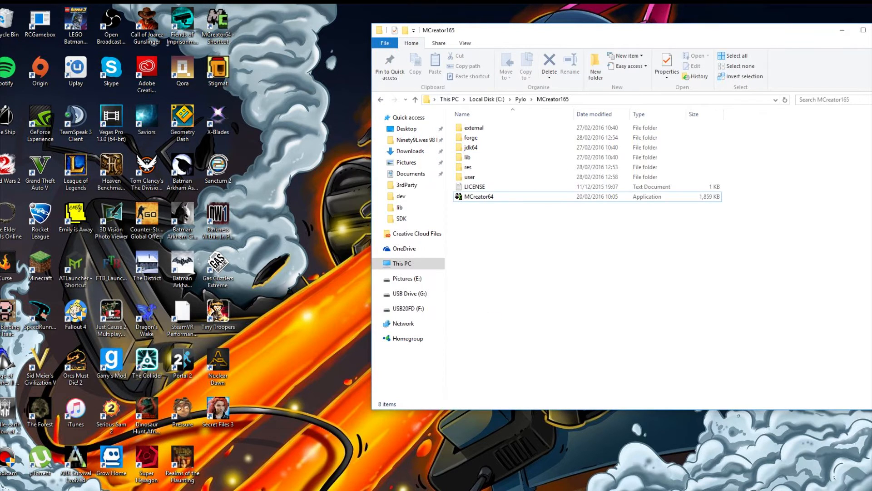
{"action": "left_click", "coordinate": [479, 196]}
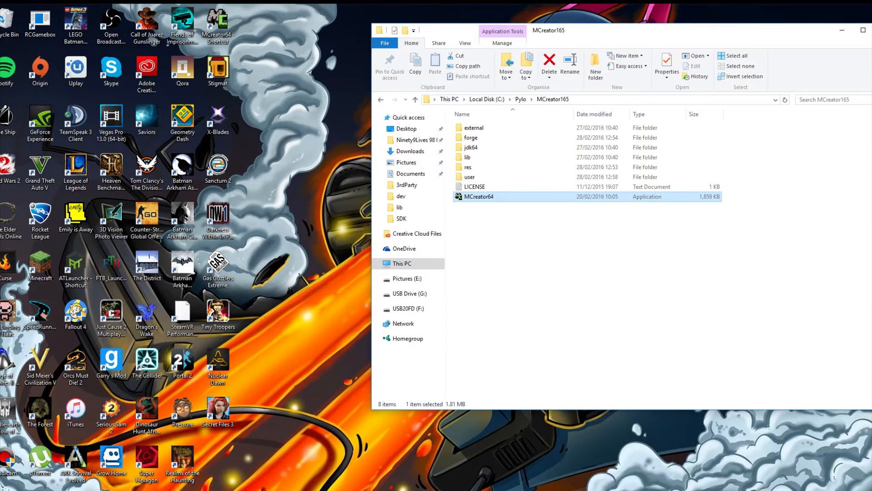
{"action": "double_click", "coordinate": [479, 196]}
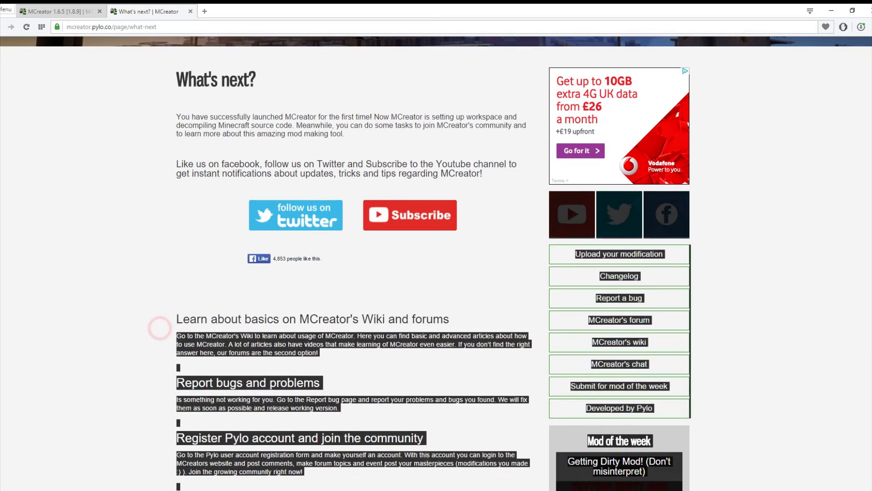
Scroll through the What's next page, then close its tab
{"action": "scroll", "scroll_direction": "down", "scroll_amount": 3}
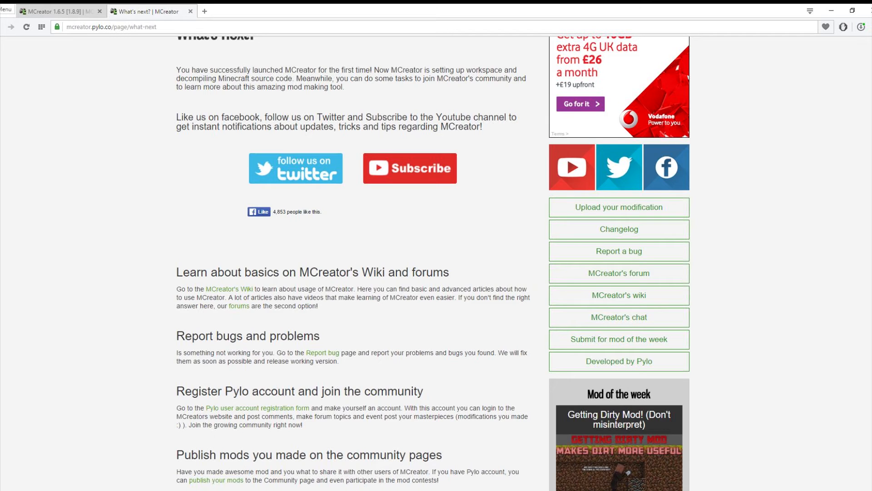
{"action": "scroll", "scroll_direction": "down", "scroll_amount": 3}
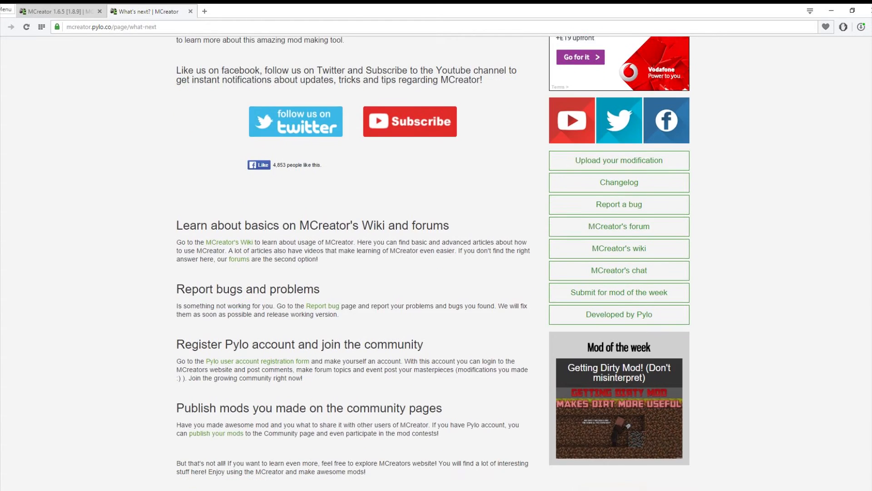
{"action": "scroll", "scroll_direction": "down", "scroll_amount": 3}
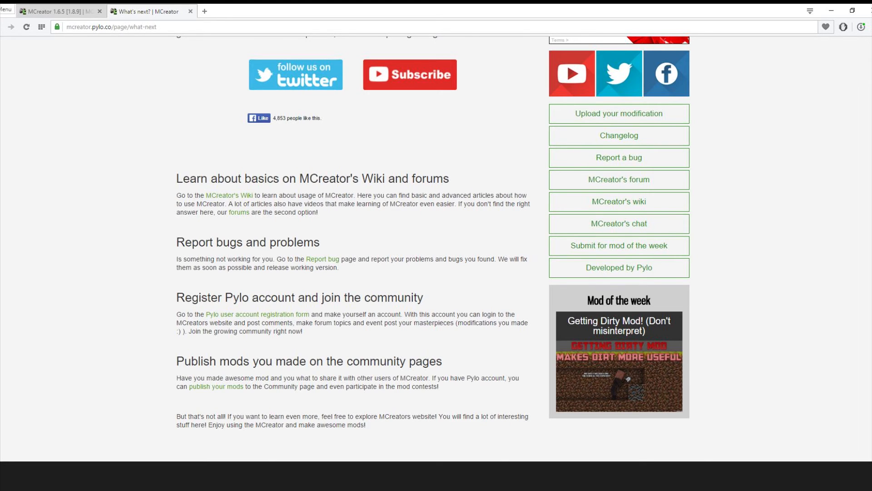
{"action": "scroll", "scroll_direction": "up", "scroll_amount": 3}
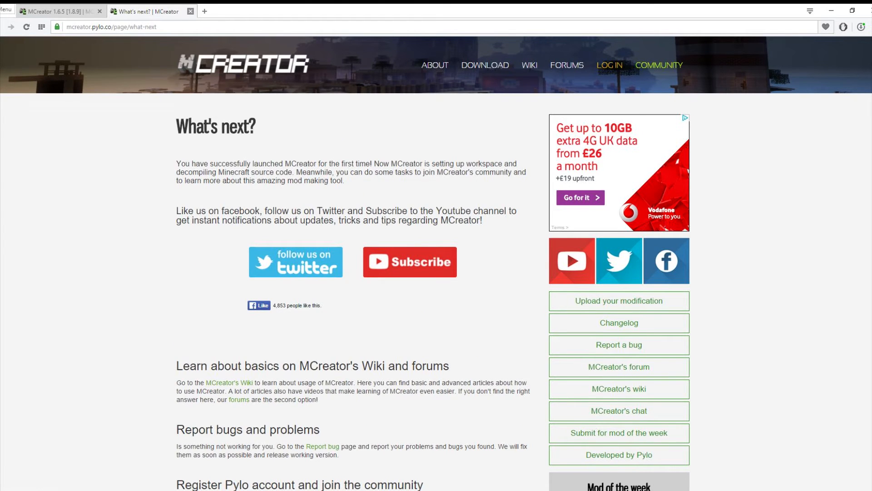
{"action": "left_click", "coordinate": [191, 11]}
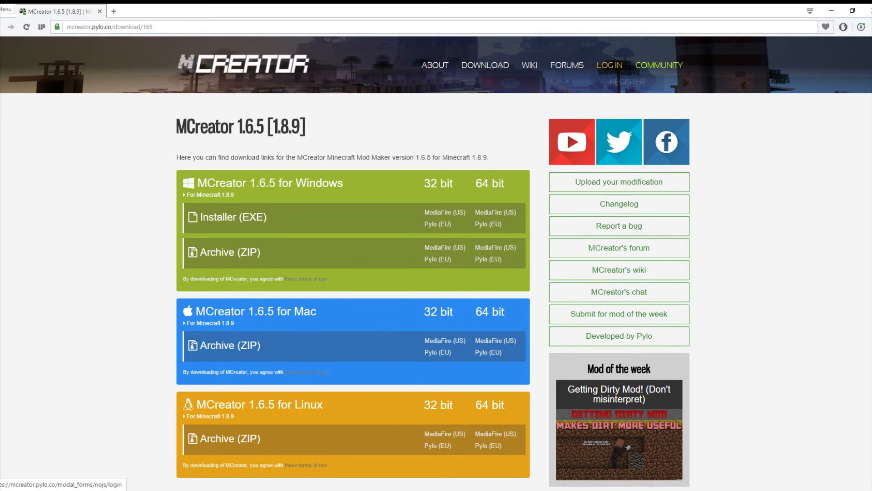
{"action": "mouse_move", "coordinate": [529, 65]}
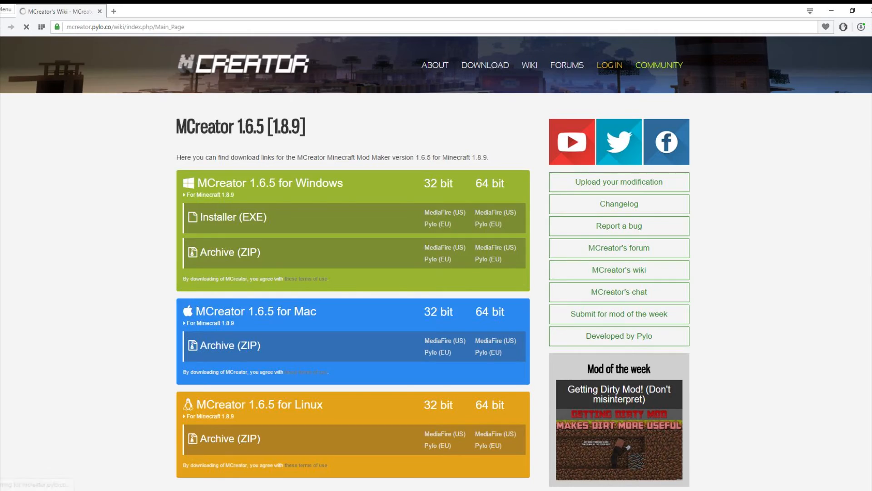
{"action": "left_click", "coordinate": [617, 270]}
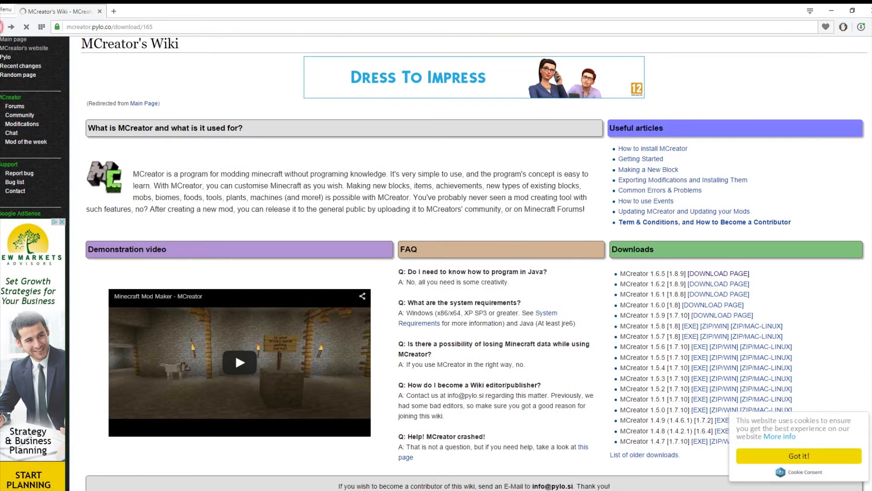
{"action": "left_click", "coordinate": [718, 277]}
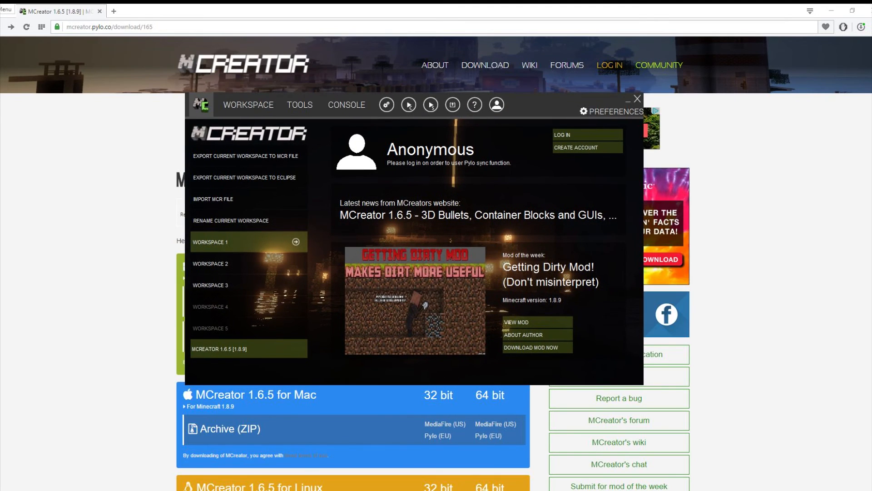
Preview Export to MCR file and New element, view CONSOLE and TOOLS, then close MCreator
{"action": "left_click", "coordinate": [244, 155]}
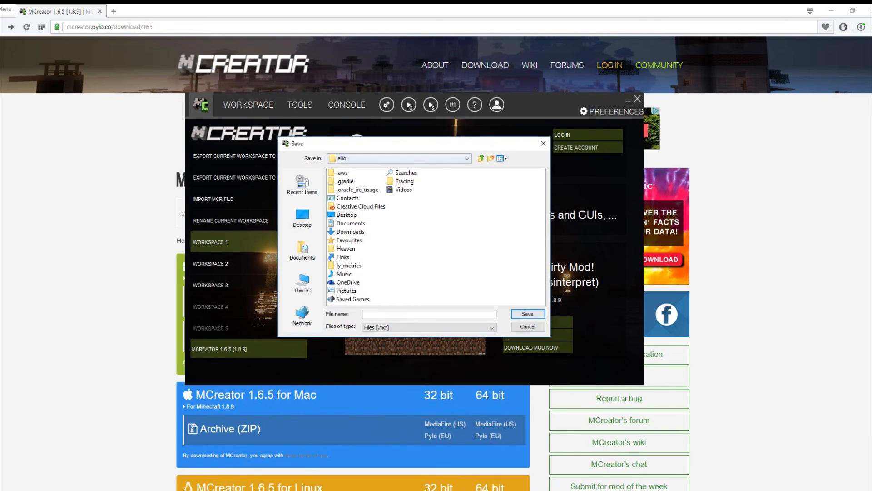
{"action": "left_click", "coordinate": [526, 328]}
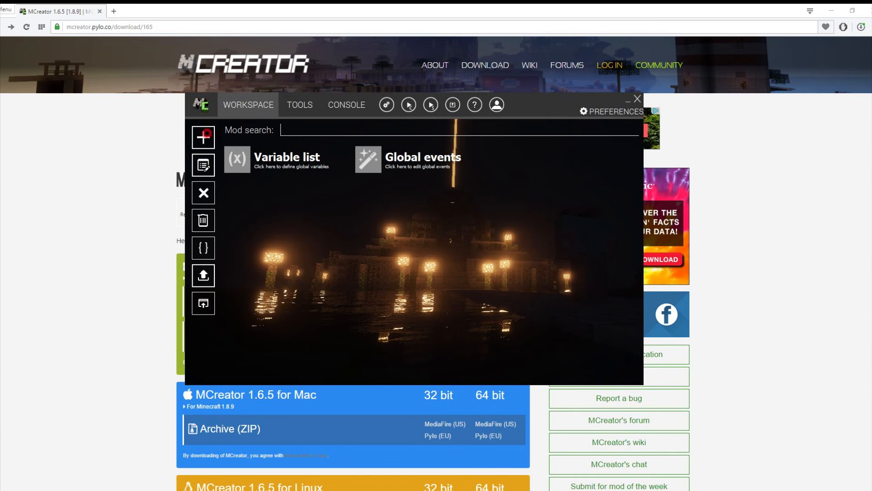
{"action": "left_click", "coordinate": [203, 137]}
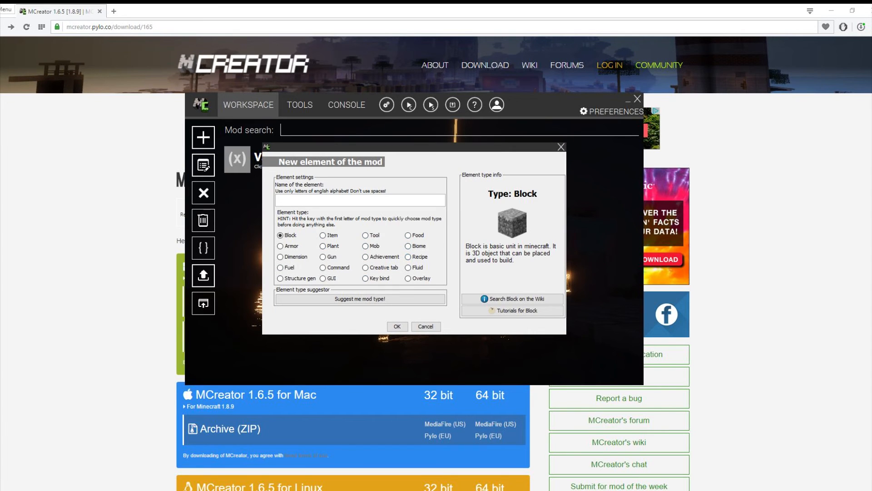
{"action": "left_click", "coordinate": [346, 105]}
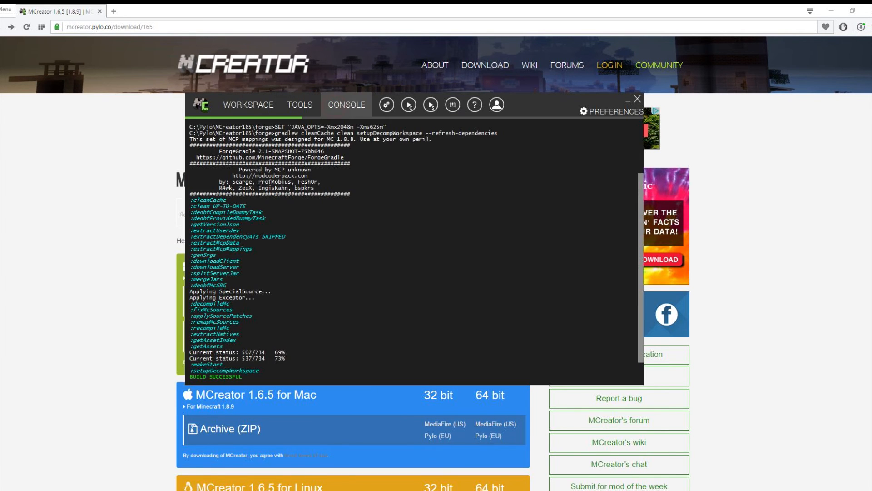
{"action": "left_click", "coordinate": [300, 106]}
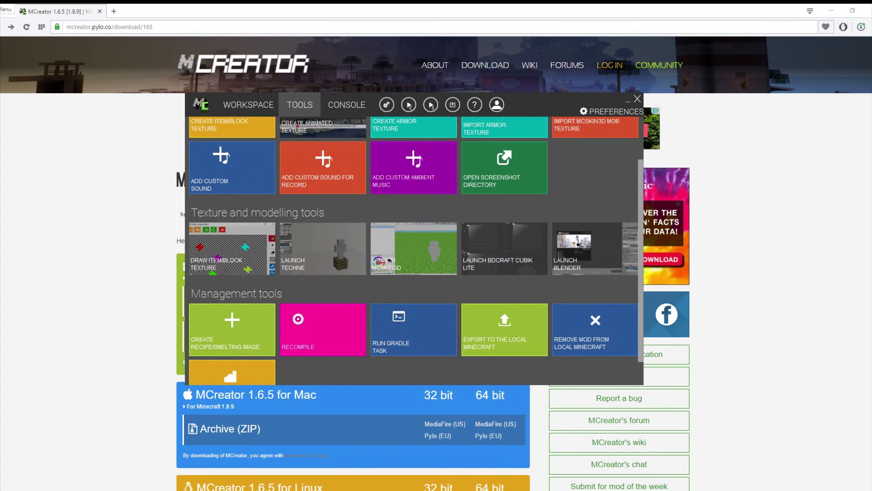
{"action": "left_click", "coordinate": [638, 99]}
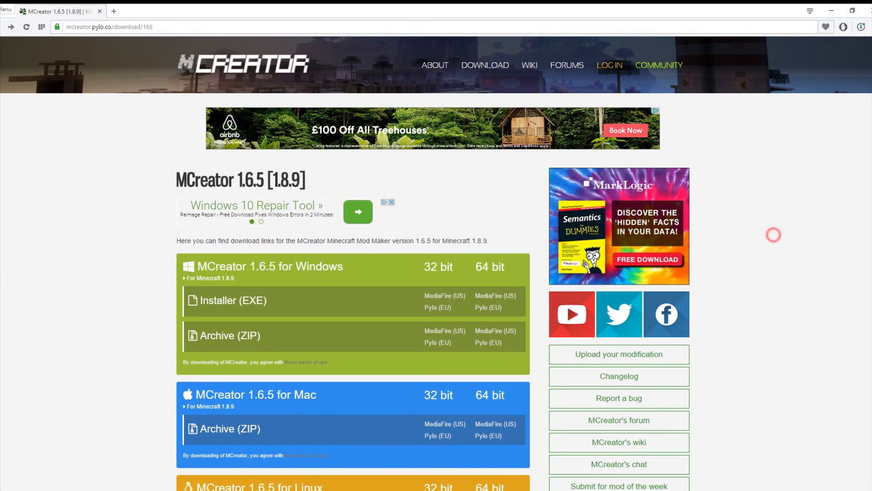
Go to the ABOUT page and scroll down through its features to the FAQ
{"action": "left_click", "coordinate": [435, 65]}
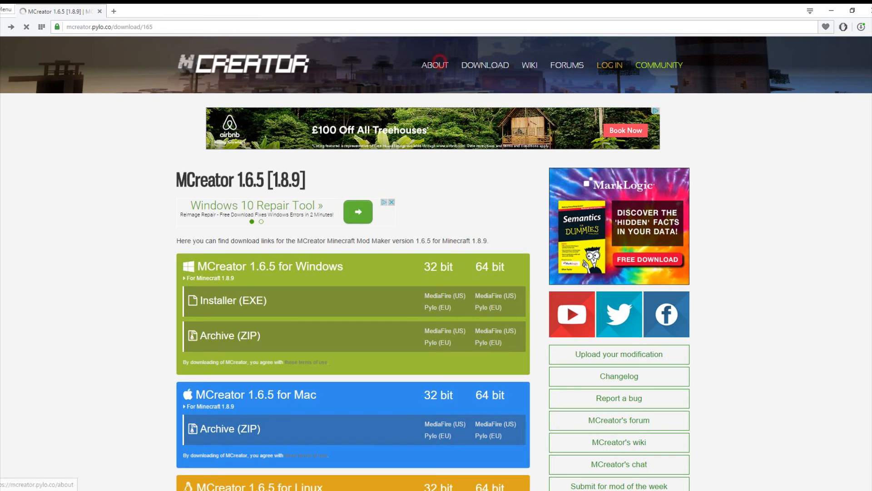
{"action": "left_click", "coordinate": [435, 64]}
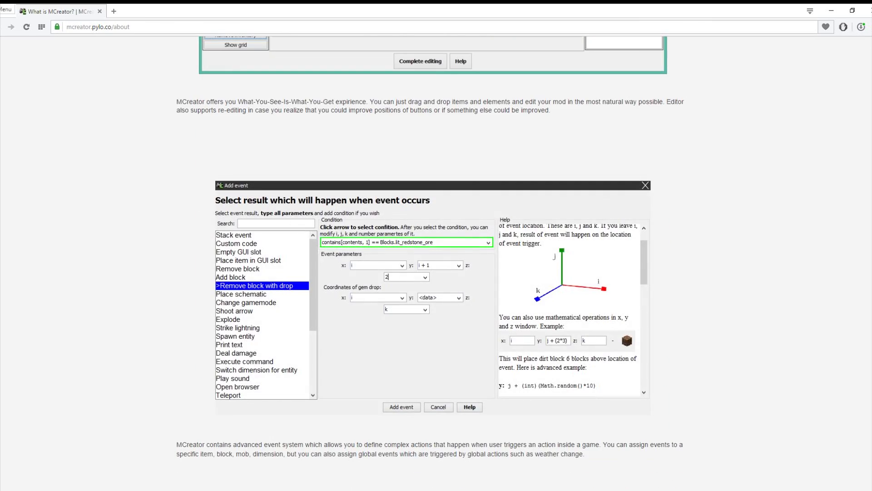
{"action": "scroll", "scroll_direction": "down", "scroll_amount": 3}
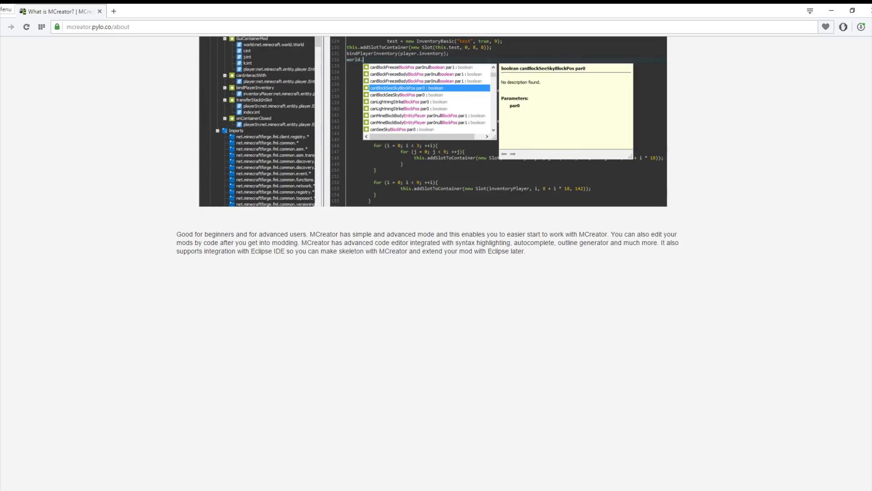
{"action": "scroll", "scroll_direction": "up", "scroll_amount": 3}
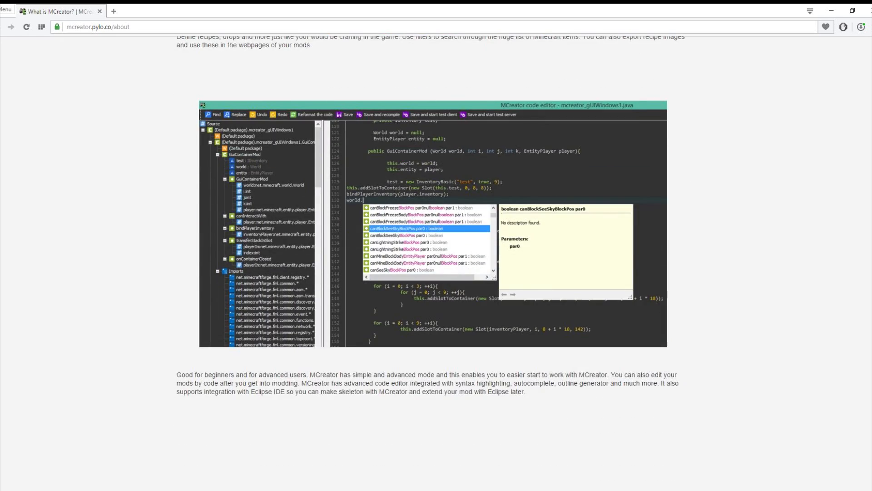
{"action": "scroll", "scroll_direction": "down", "scroll_amount": 3}
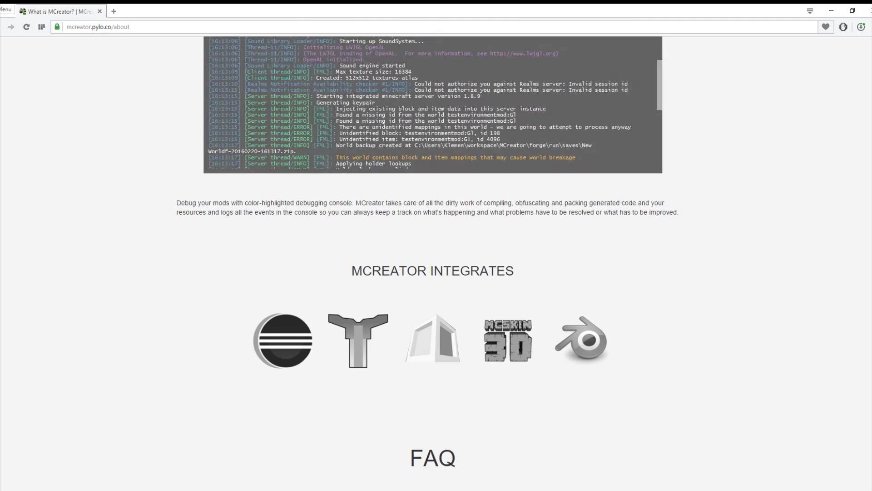
{"action": "scroll", "scroll_direction": "down", "scroll_amount": 3}
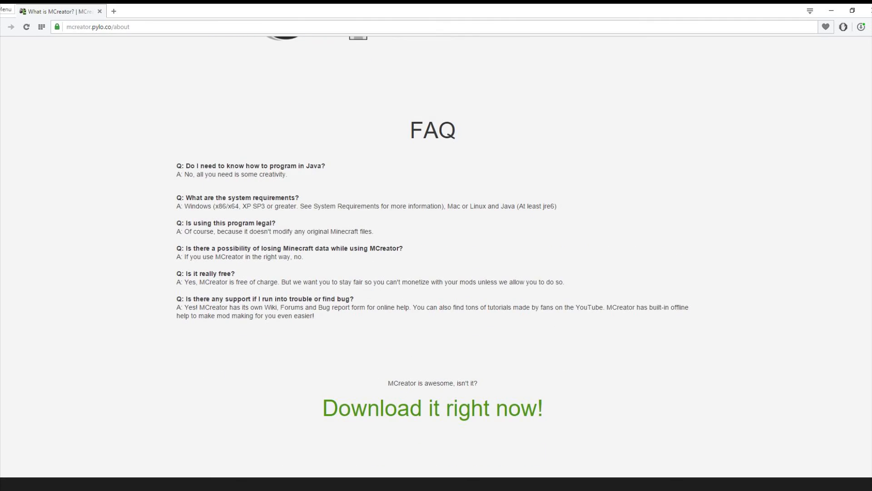